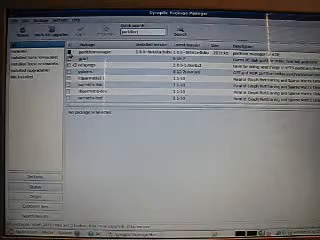
Expand the Applications menu to show the installed program categories
right_click(90, 70)
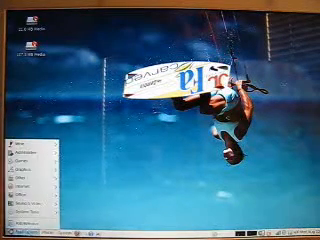
click(30, 148)
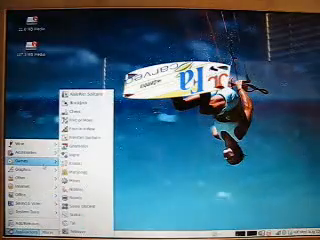